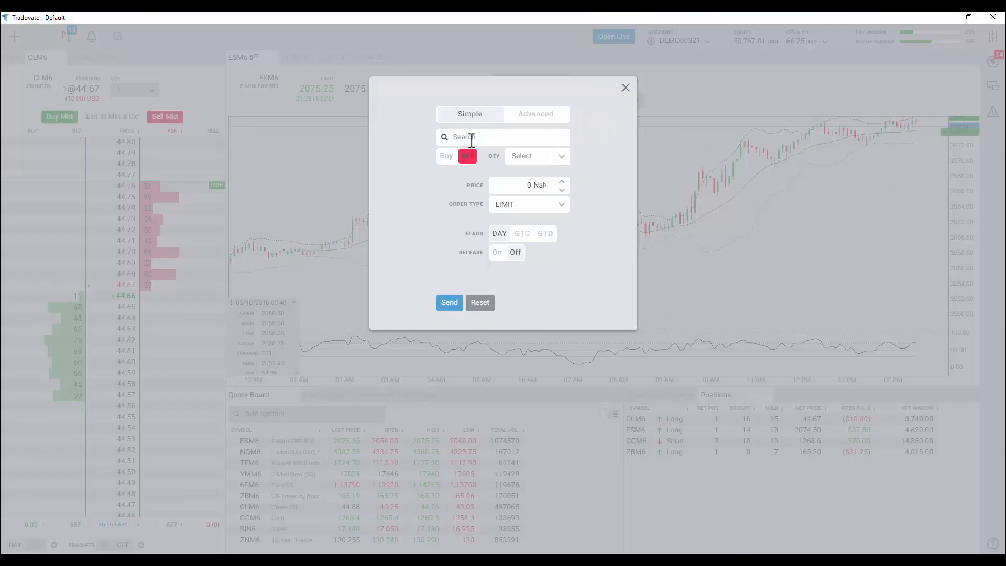
Search 'es' and select the ESM6 E-Mini S&P 500 contract as the order instrument.
{"action": "type", "text": "es"}
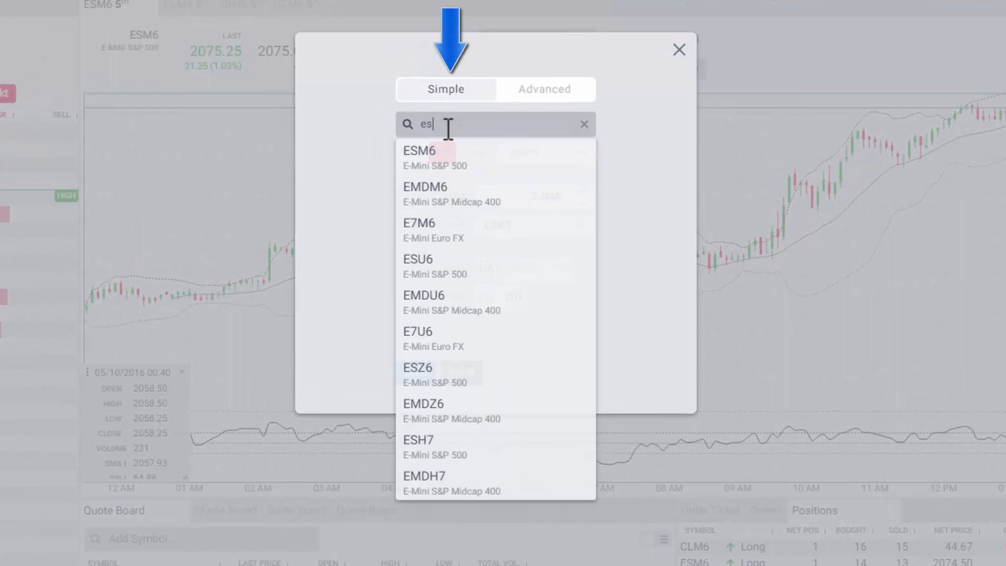
{"action": "left_click", "coordinate": [419, 157]}
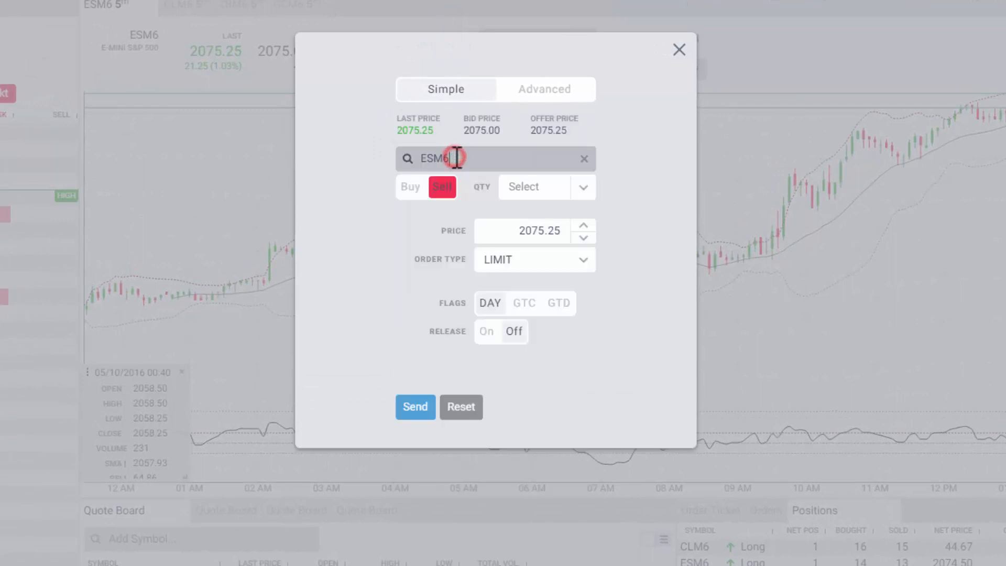
{"action": "left_click", "coordinate": [410, 186]}
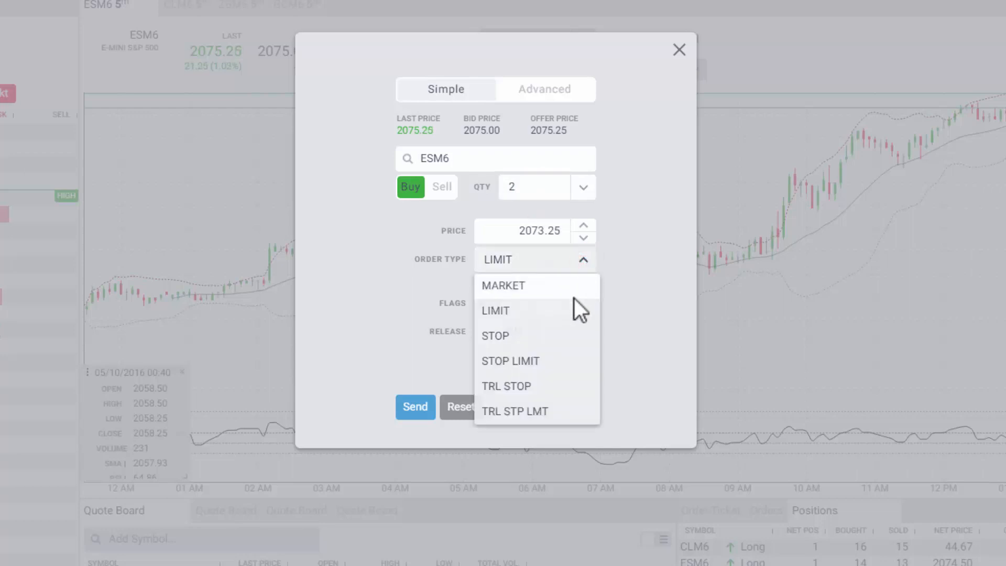
{"action": "mouse_move", "coordinate": [644, 375]}
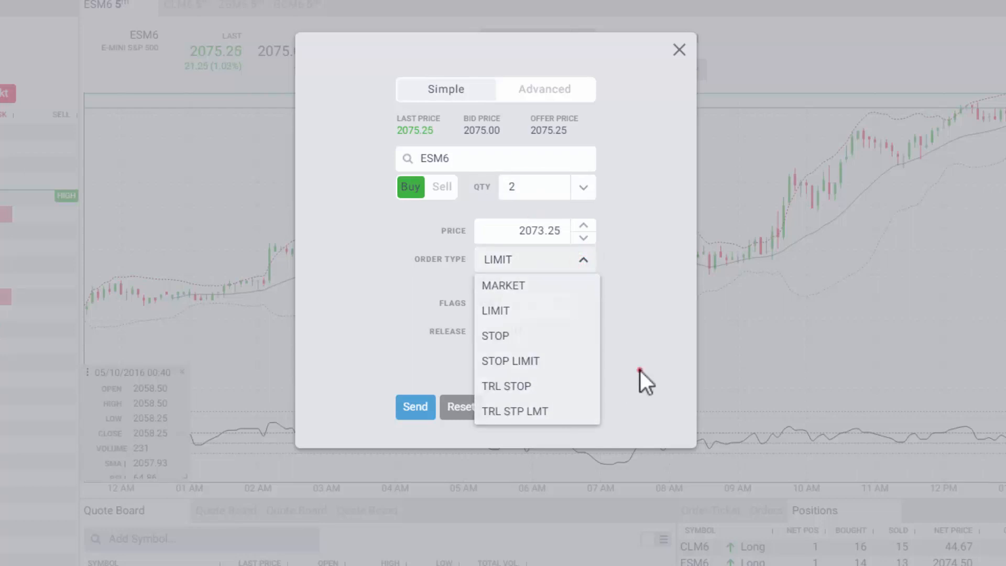
Keep the buy 2 at 2073.25 as a LIMIT order with DAY duration and reveal advanced bracket options.
{"action": "left_click", "coordinate": [495, 310]}
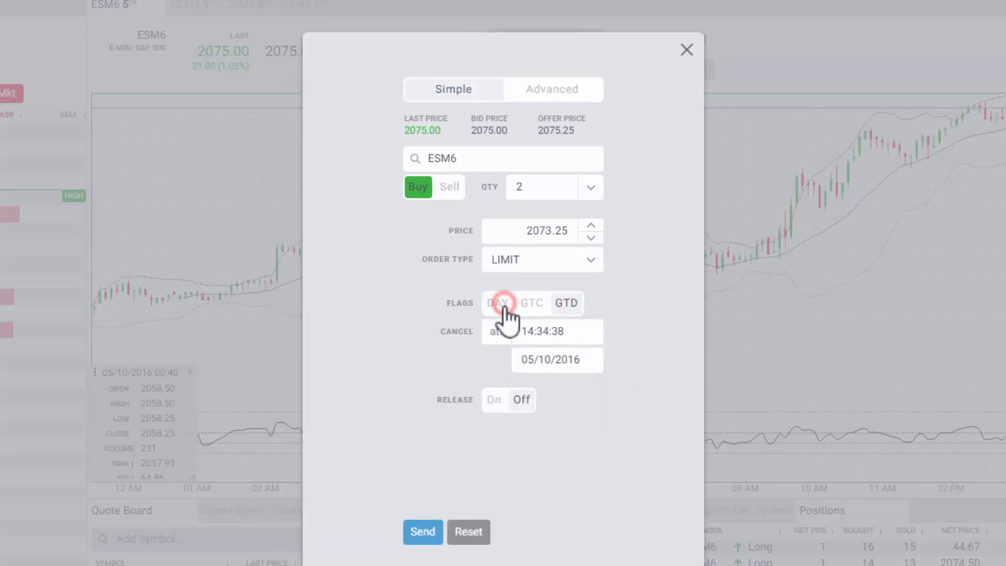
{"action": "left_click", "coordinate": [496, 303]}
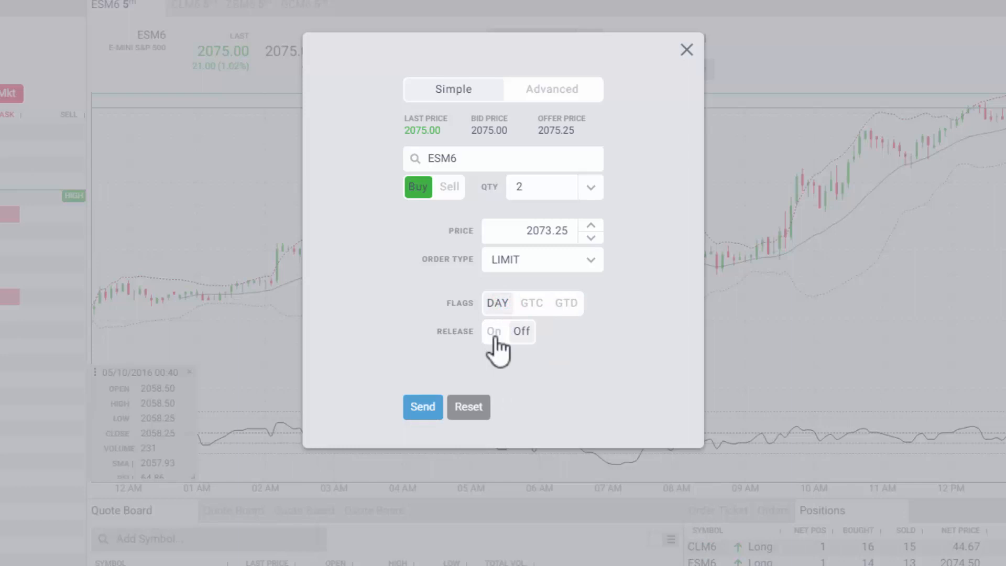
{"action": "left_click", "coordinate": [550, 89]}
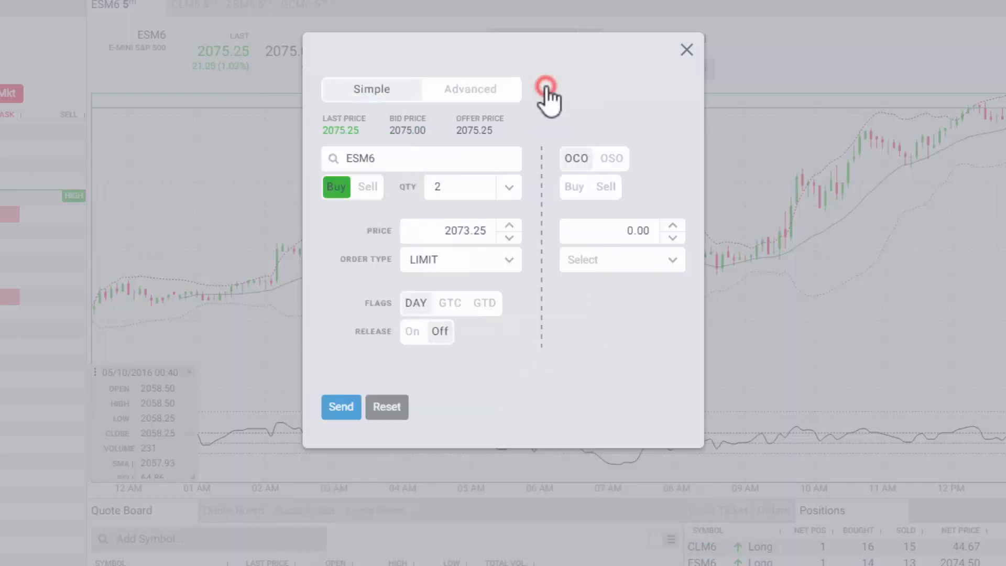
Add an OSO bracket leg: sell LIMIT at 2075.00.
{"action": "left_click", "coordinate": [471, 89]}
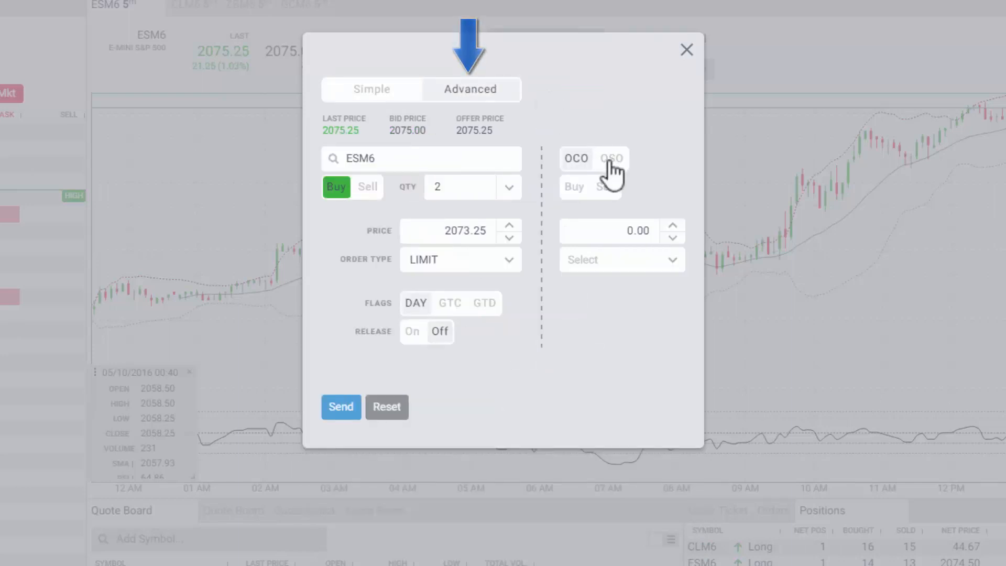
{"action": "left_click", "coordinate": [611, 159]}
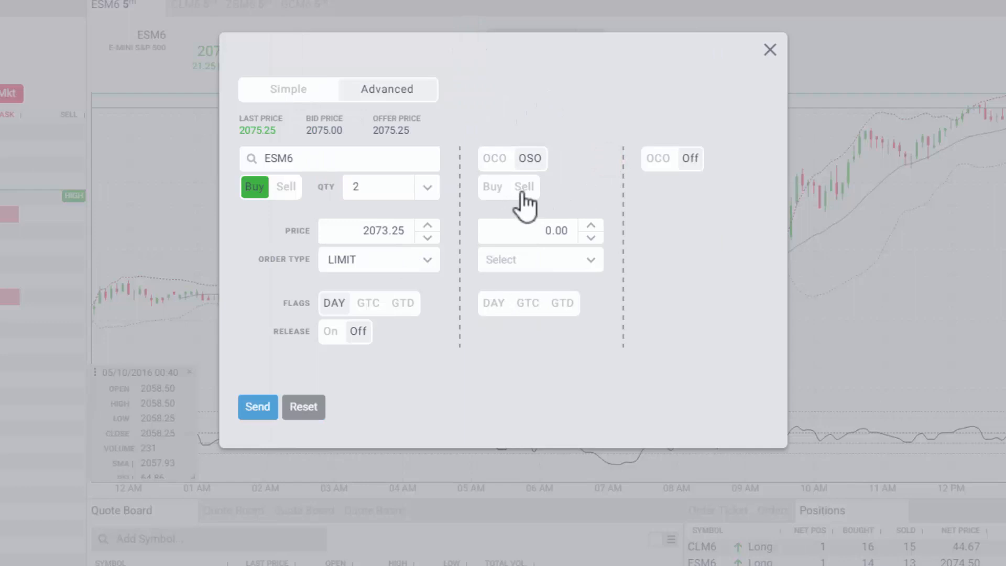
{"action": "left_click", "coordinate": [525, 187]}
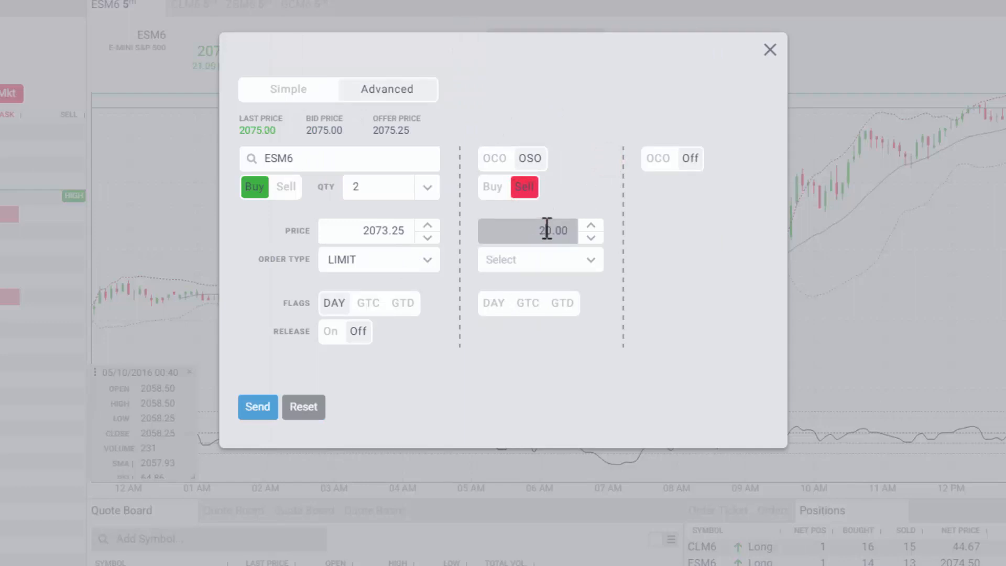
{"action": "type", "text": "2075.00"}
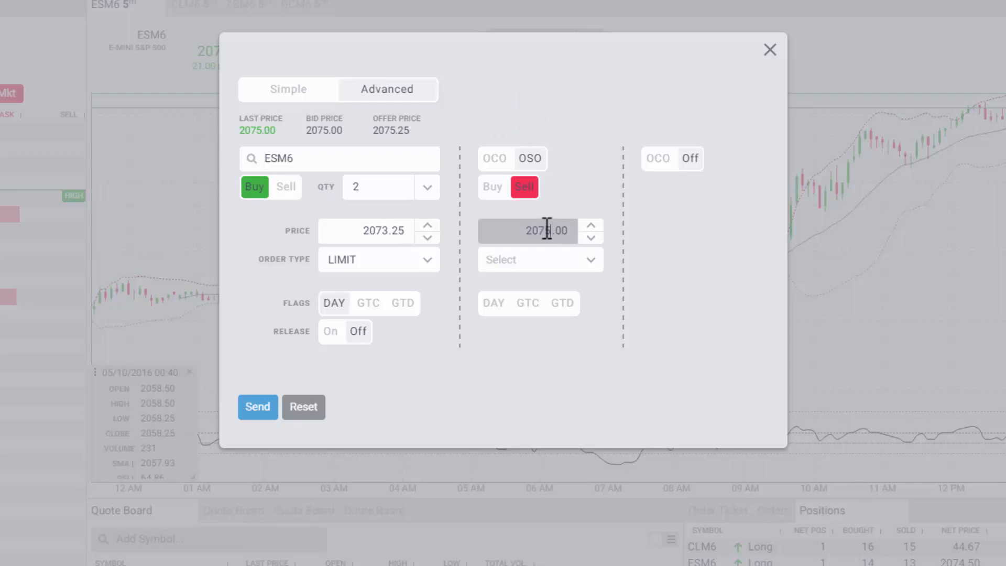
{"action": "left_click", "coordinate": [539, 259]}
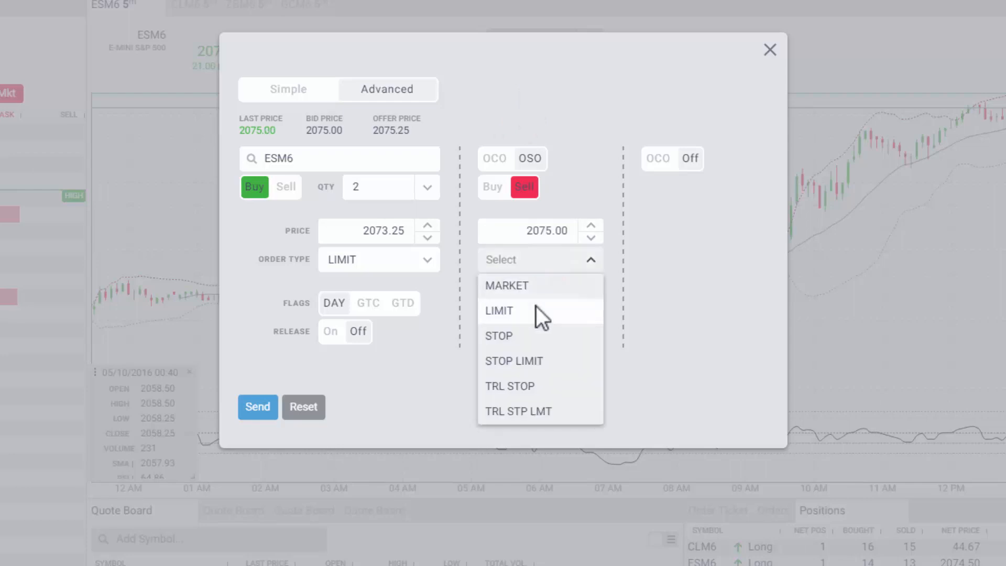
{"action": "left_click", "coordinate": [499, 310]}
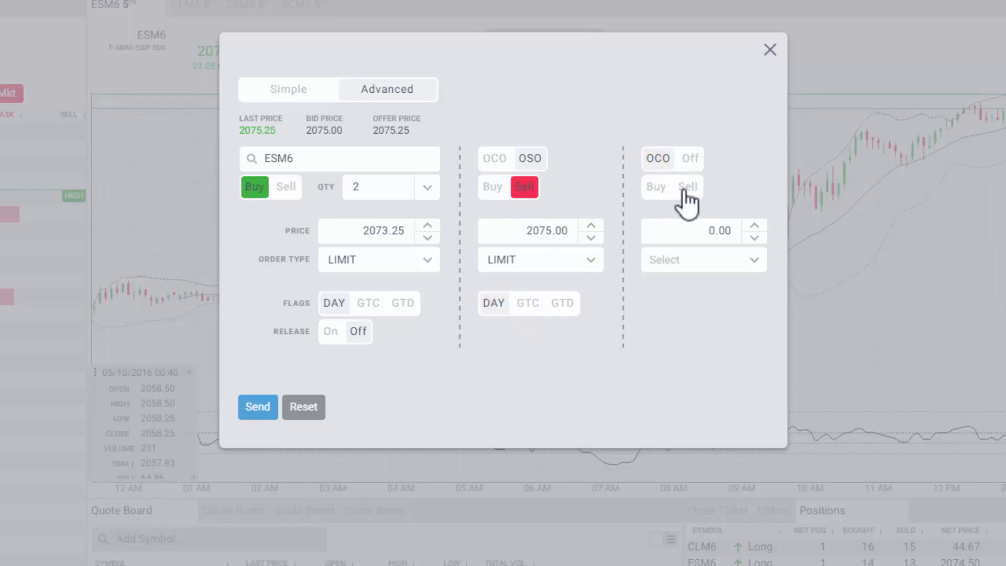
Add an OCO bracket leg: sell STOP at 2075.00.
{"action": "left_click", "coordinate": [687, 186]}
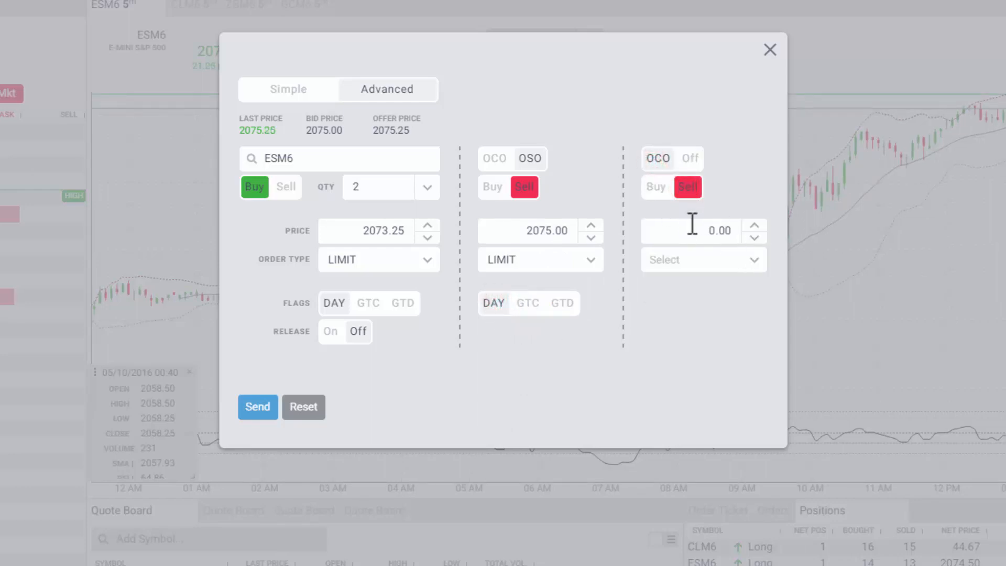
{"action": "left_click", "coordinate": [699, 231]}
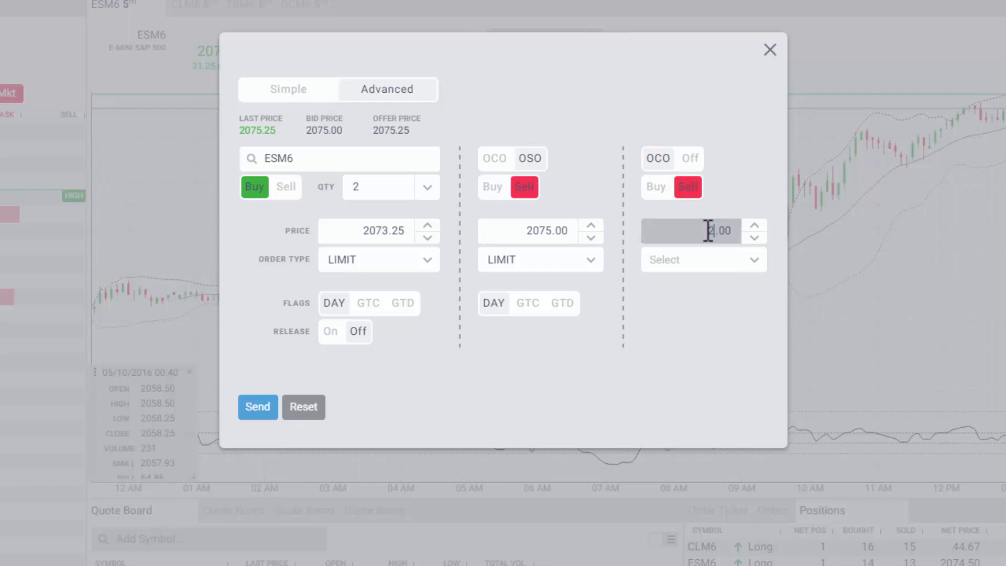
{"action": "left_click", "coordinate": [703, 259]}
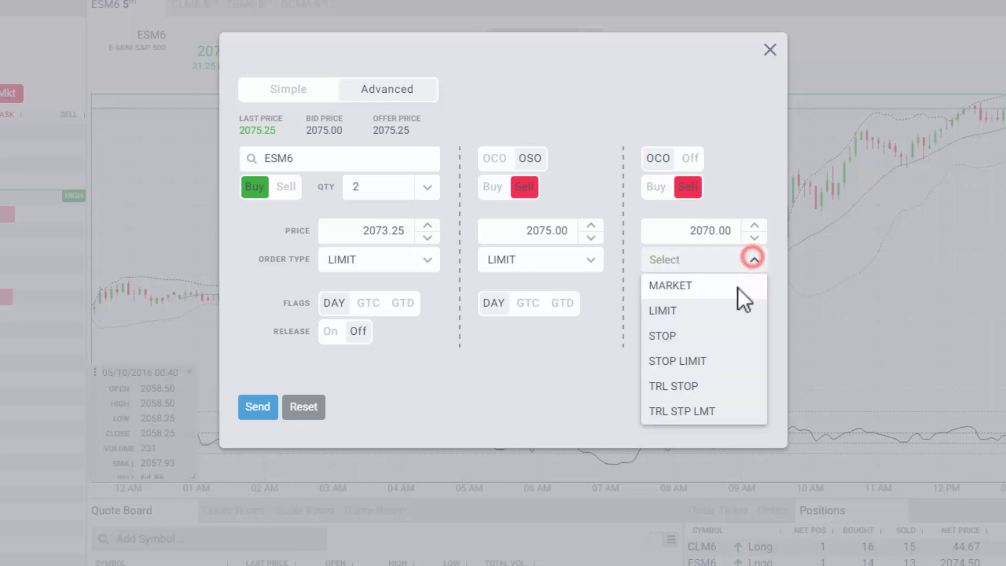
{"action": "left_click", "coordinate": [662, 335]}
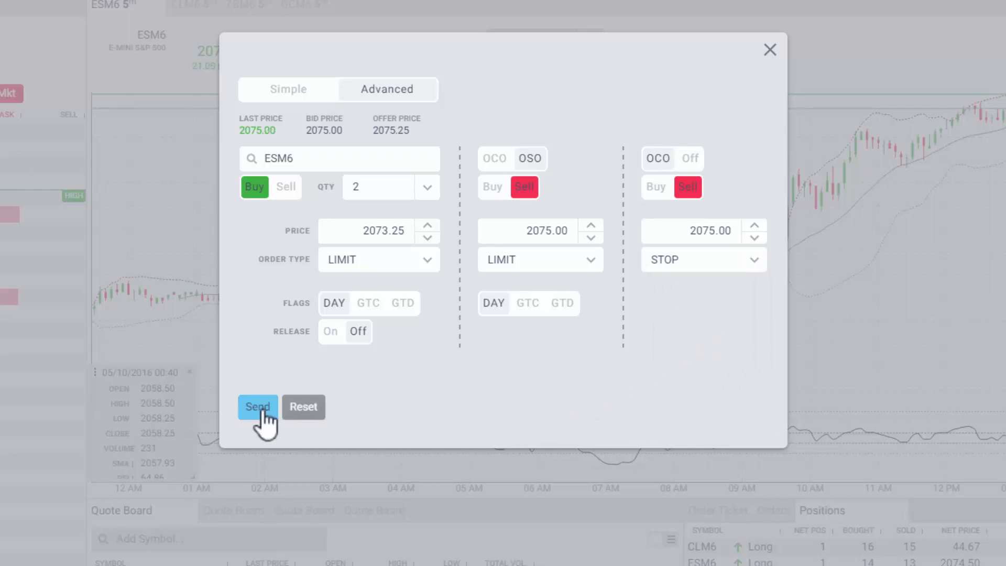
Send the bracketed order and confirm buying 2 ESM6 at 2073.25.
{"action": "left_click", "coordinate": [257, 406]}
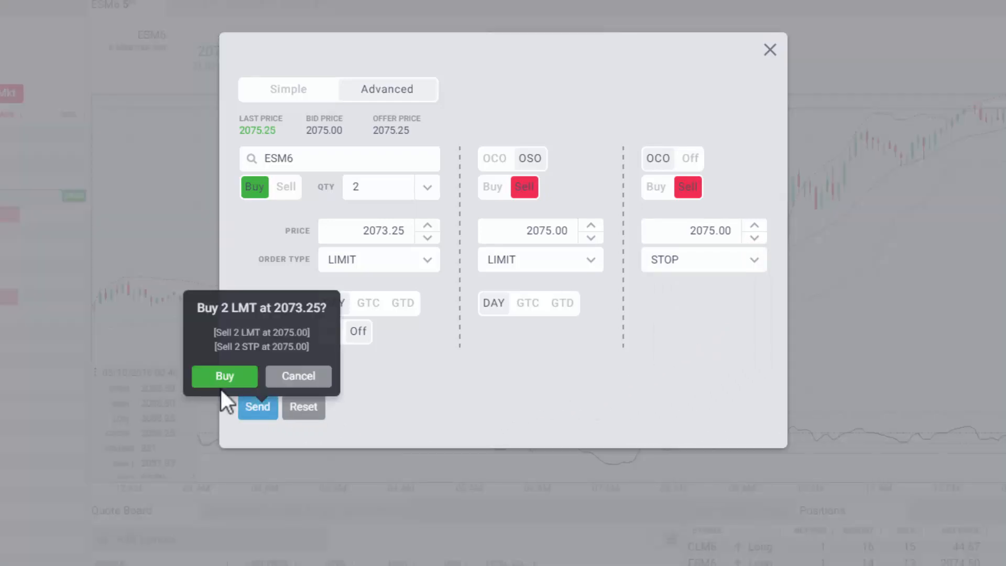
{"action": "left_click", "coordinate": [224, 376]}
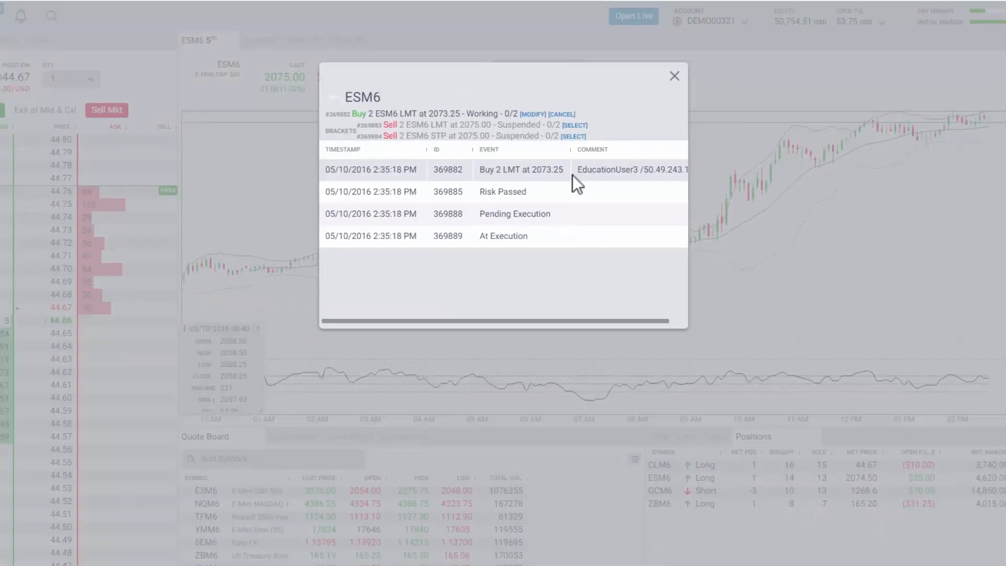